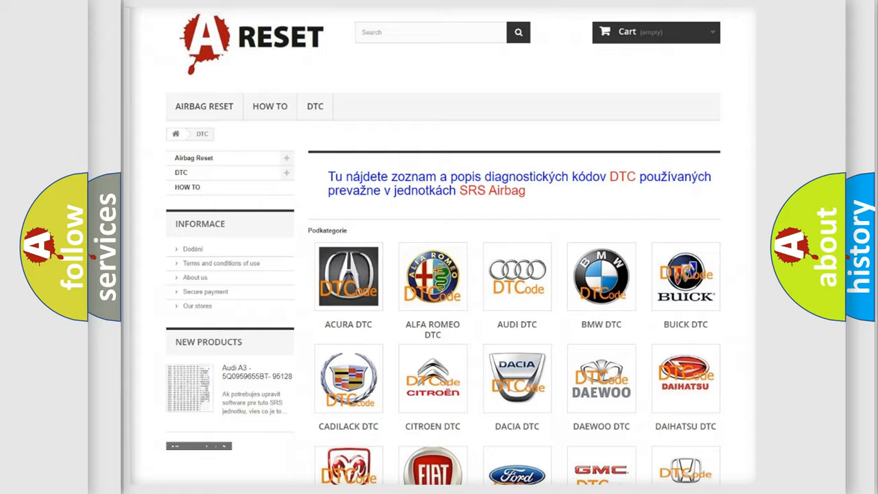
Step: Scroll through the GMC DTC subcategory list and back up toward the top
scroll(down, 3)
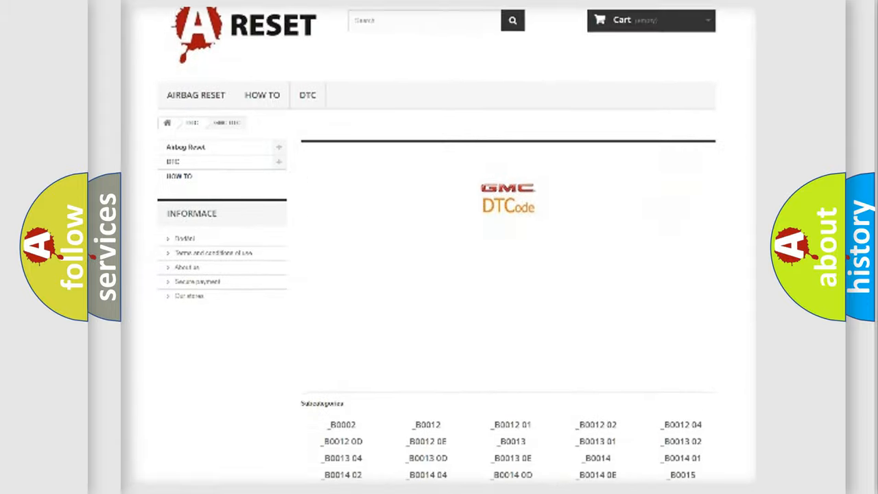
scroll(down, 3)
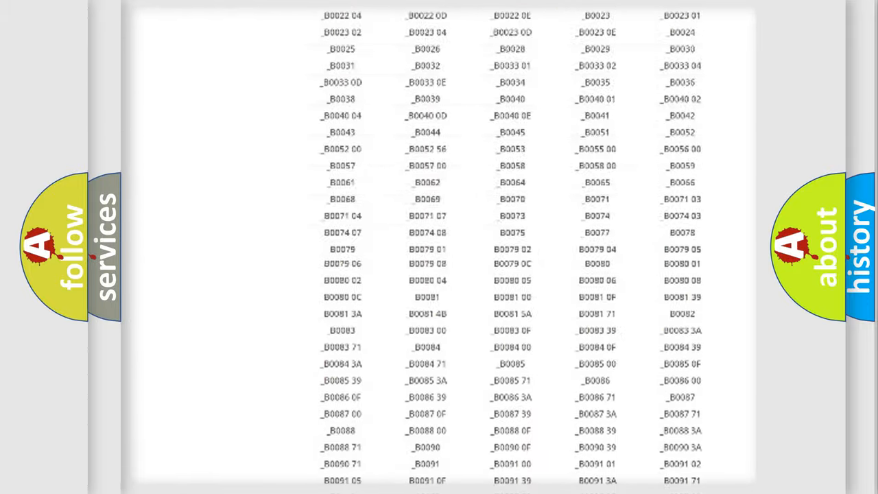
scroll(up, 3)
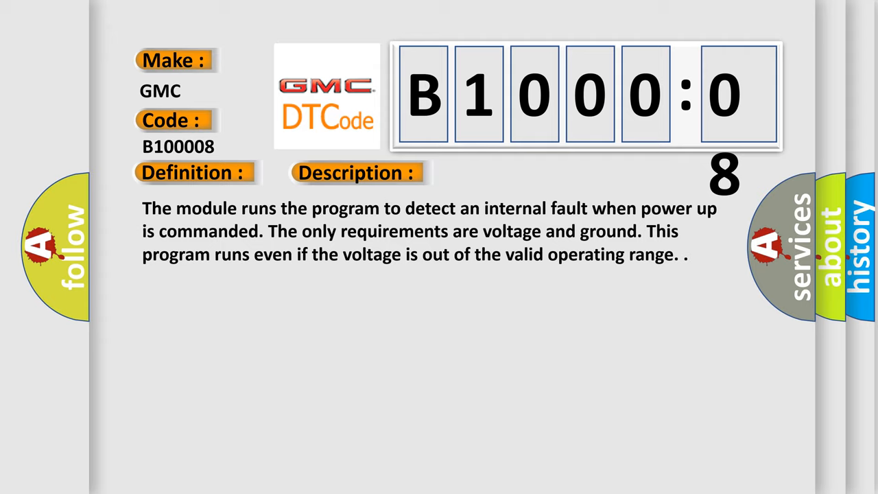
Step: Reveal the Cause entry for B100008: internal malfunction from a bus signal or message failure
click(505, 172)
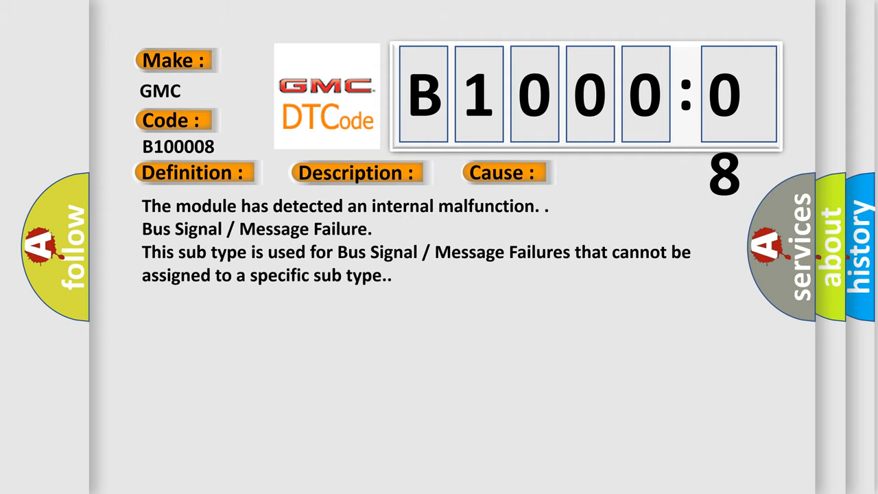